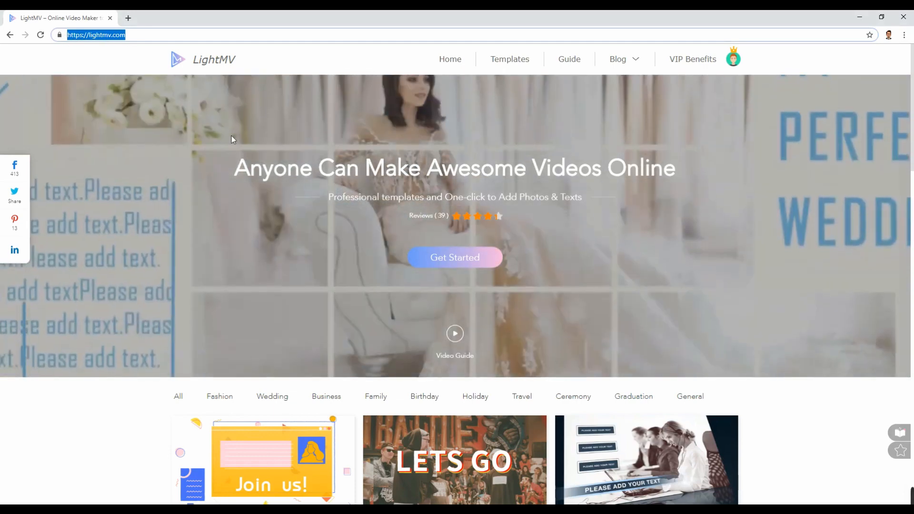
# Open the Sparkling Days wedding template and upload the seven cartoon bride-and-groom images
pyautogui.click(272, 397)
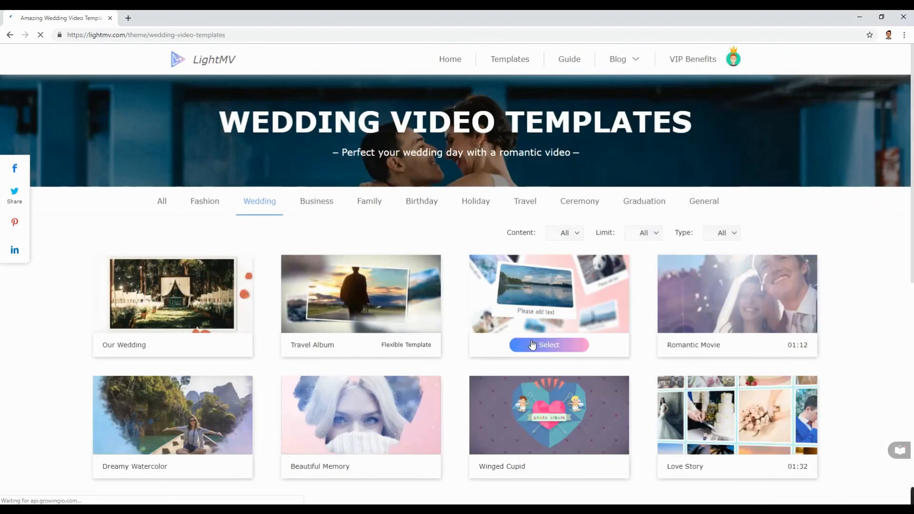
pyautogui.click(548, 344)
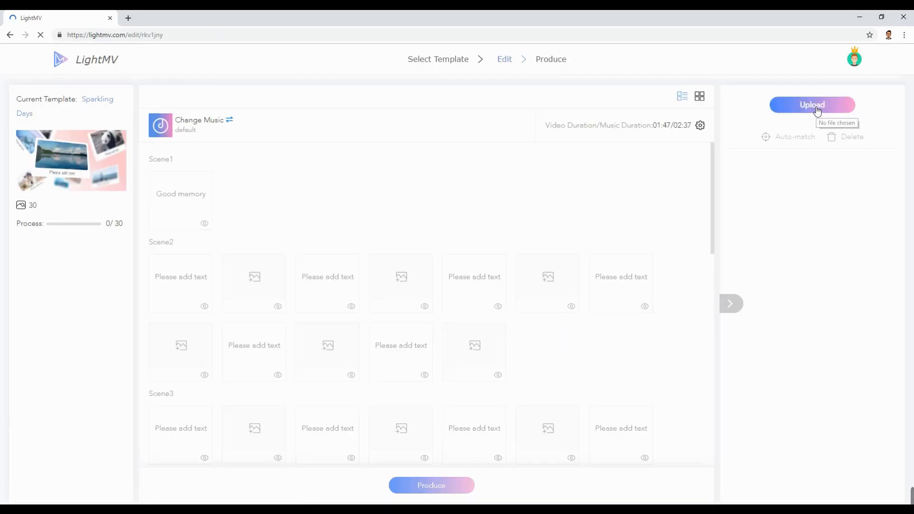
pyautogui.click(811, 105)
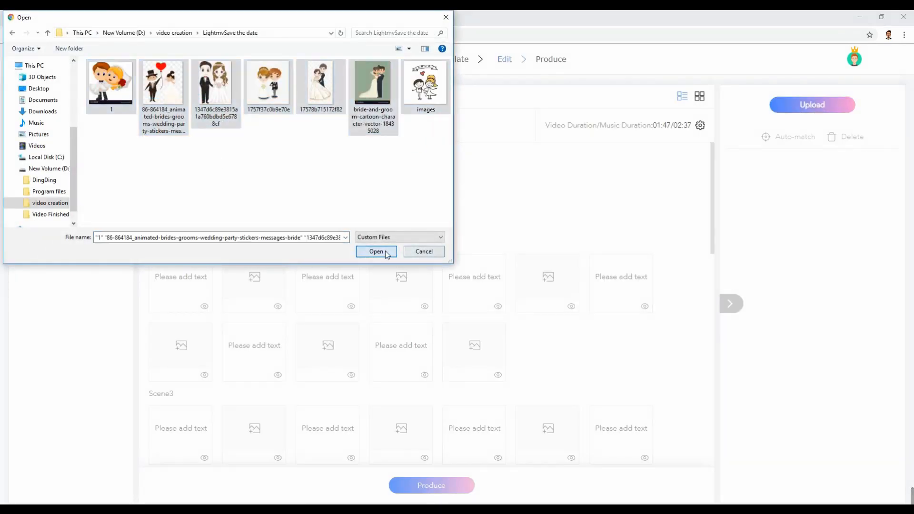
pyautogui.click(377, 251)
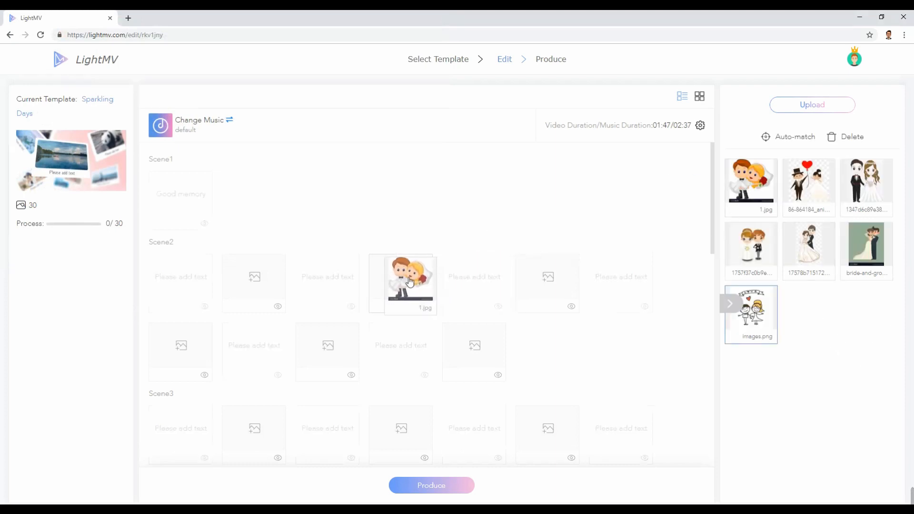
# Caption a slide 'Save the date', then produce the 1:47 video and download the MP4
pyautogui.click(410, 282)
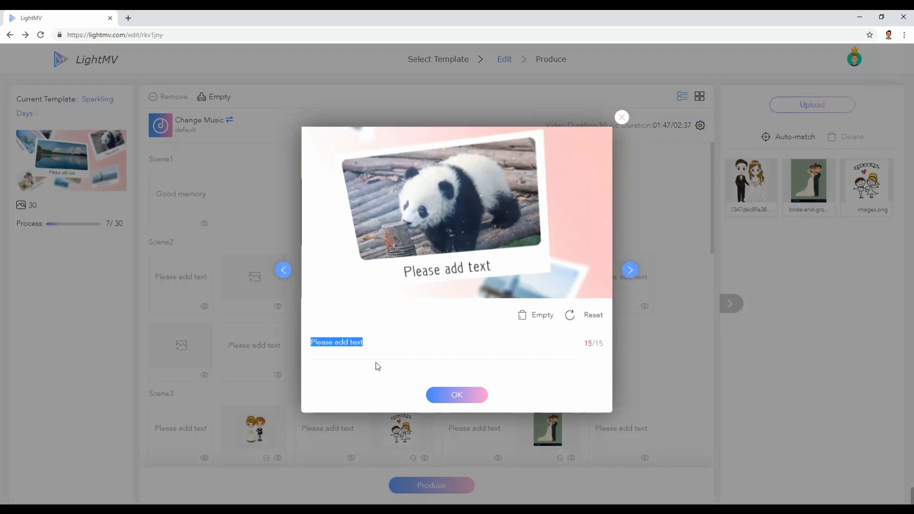
pyautogui.write('Save the date')
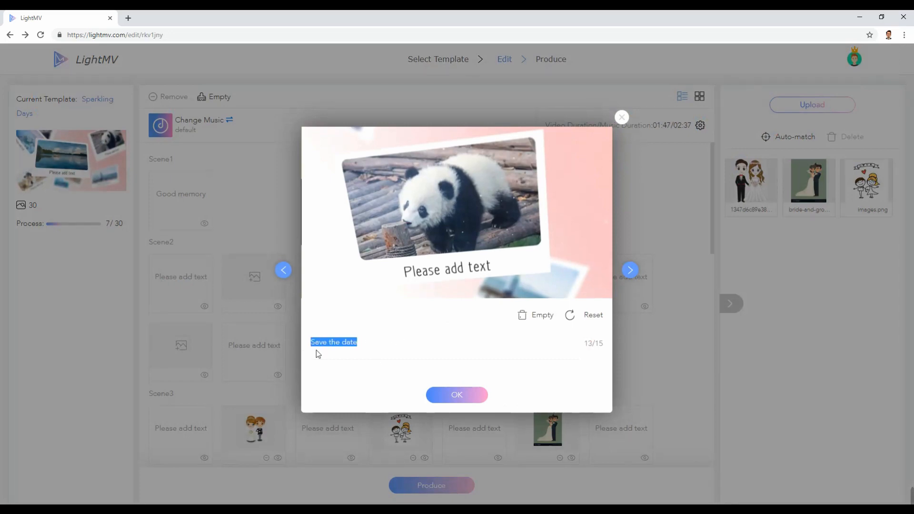
pyautogui.click(621, 118)
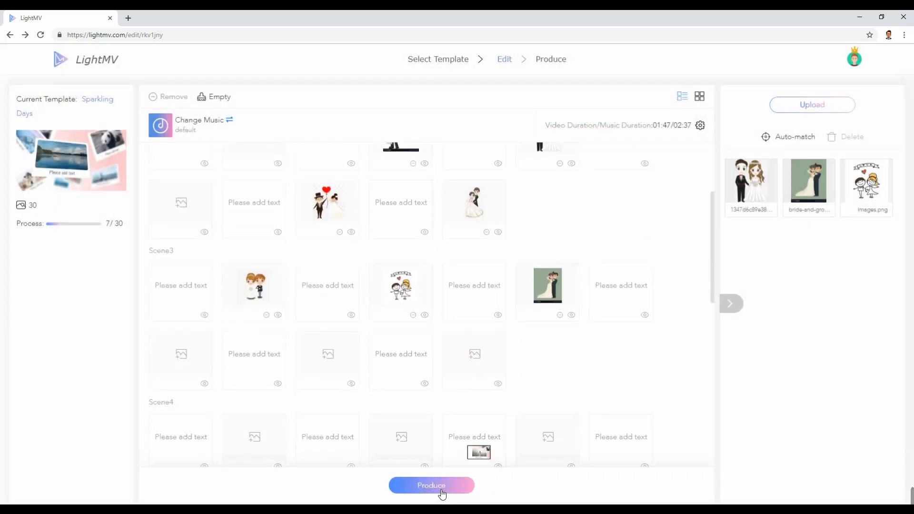
pyautogui.click(431, 485)
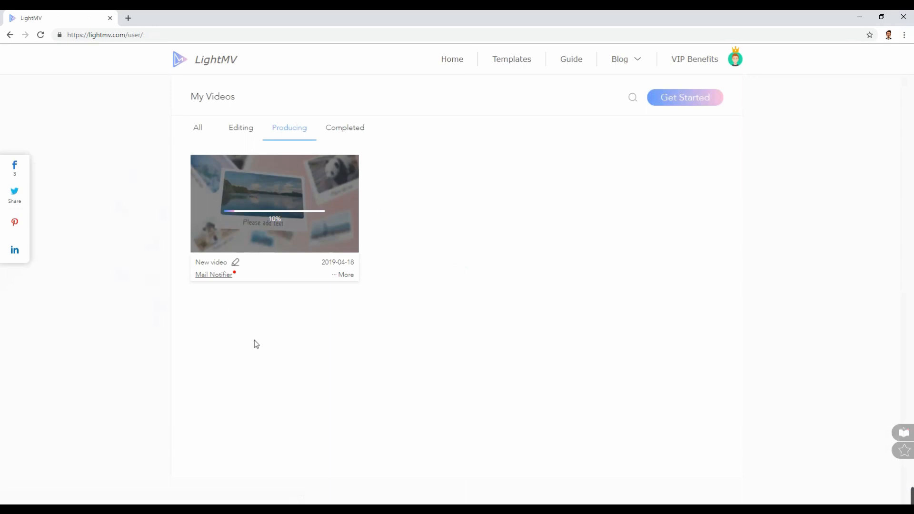
pyautogui.click(254, 275)
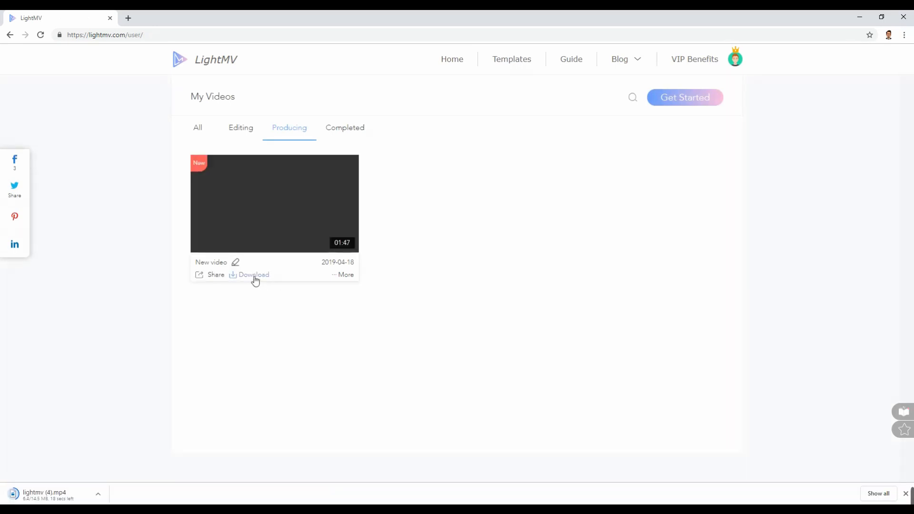